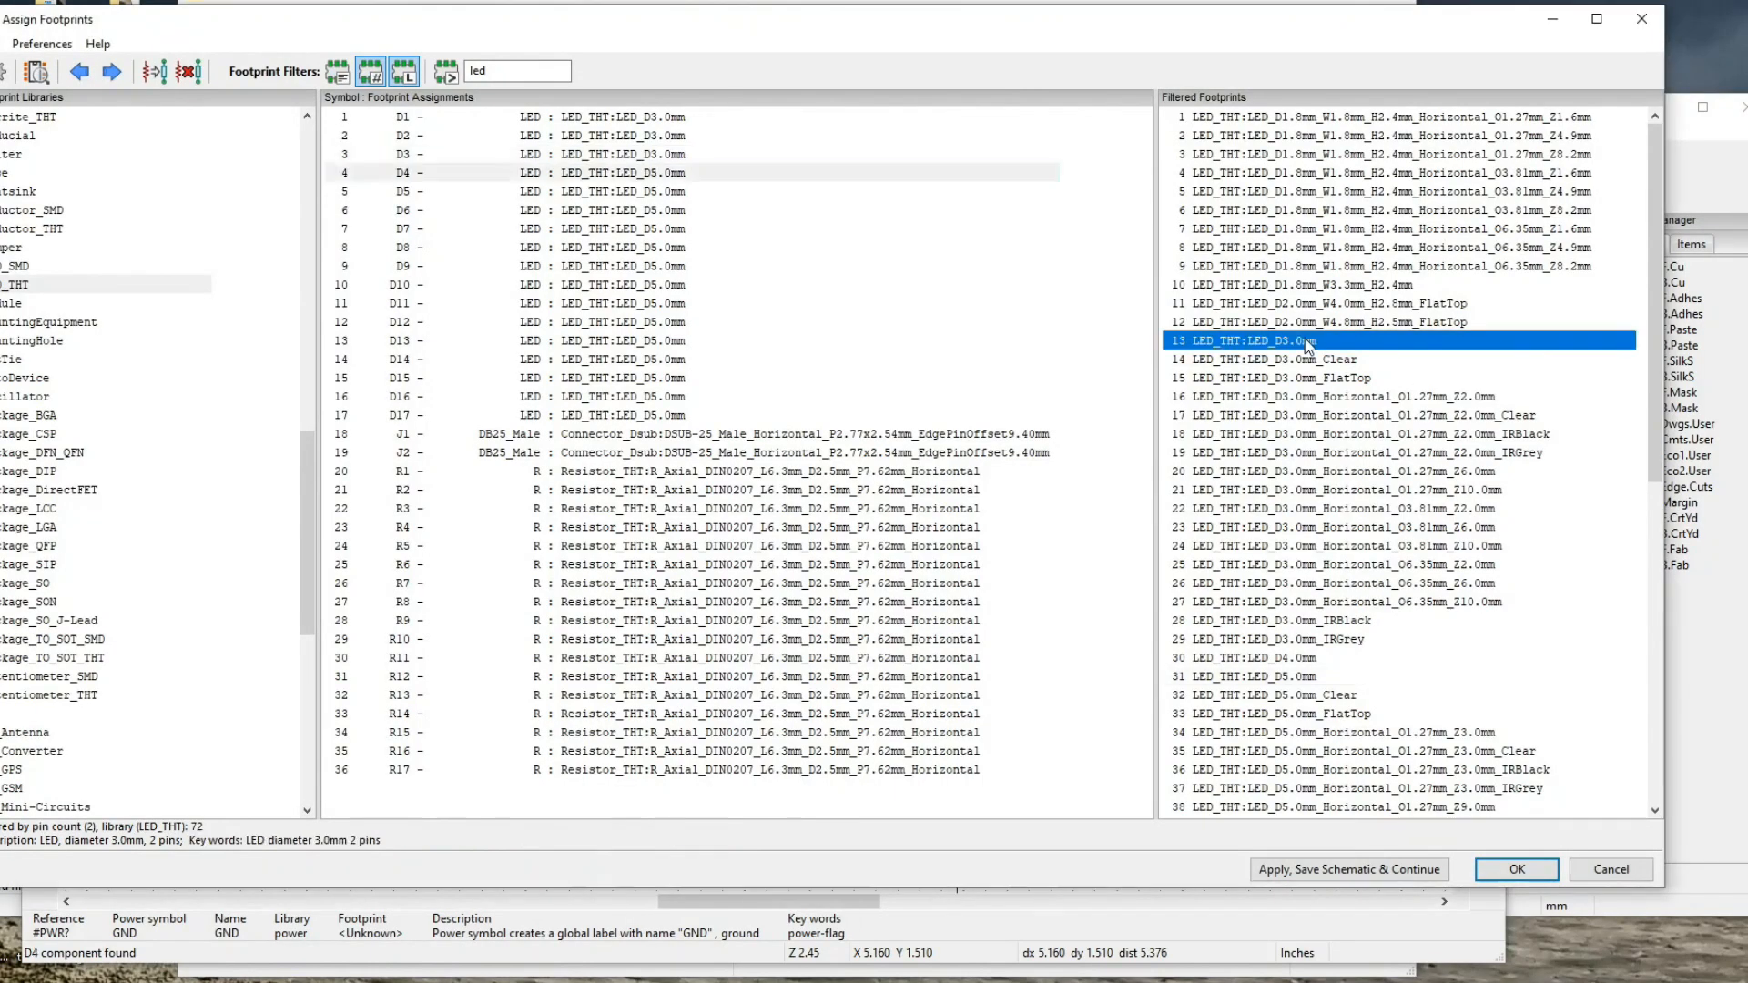
- Assign LED_D3.0mm to the remaining LEDs and save the schematic footprint assignments
click(1348, 868)
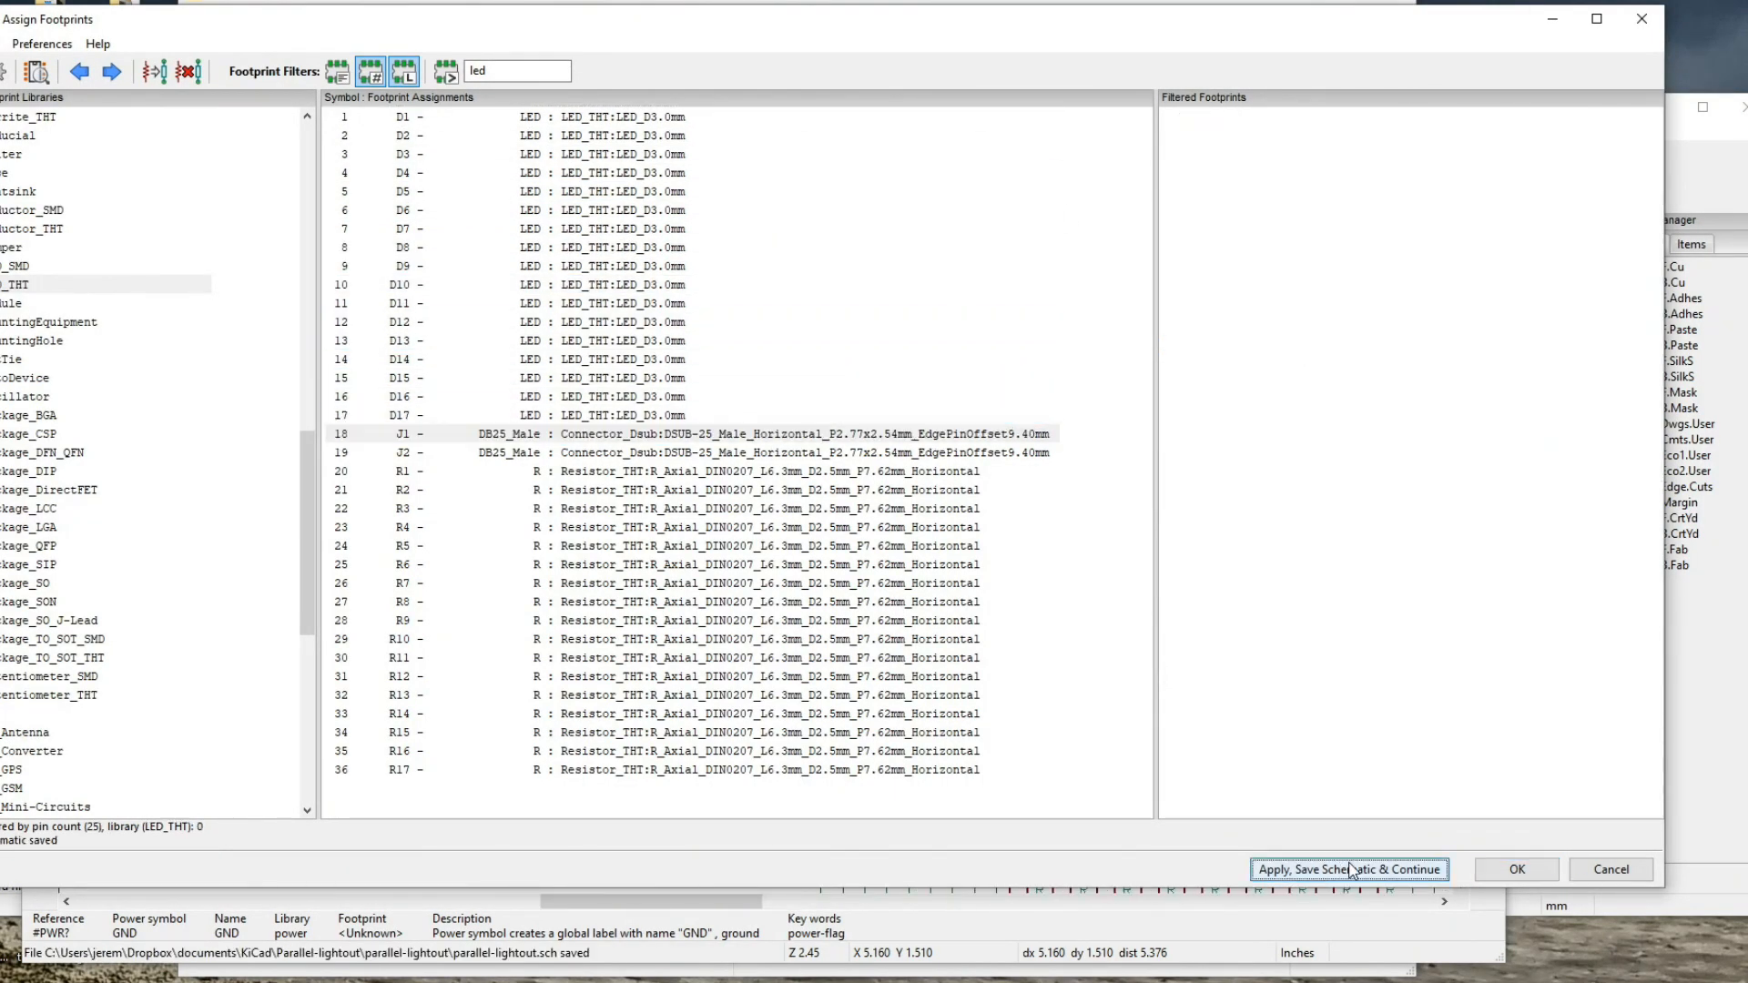
click(1348, 869)
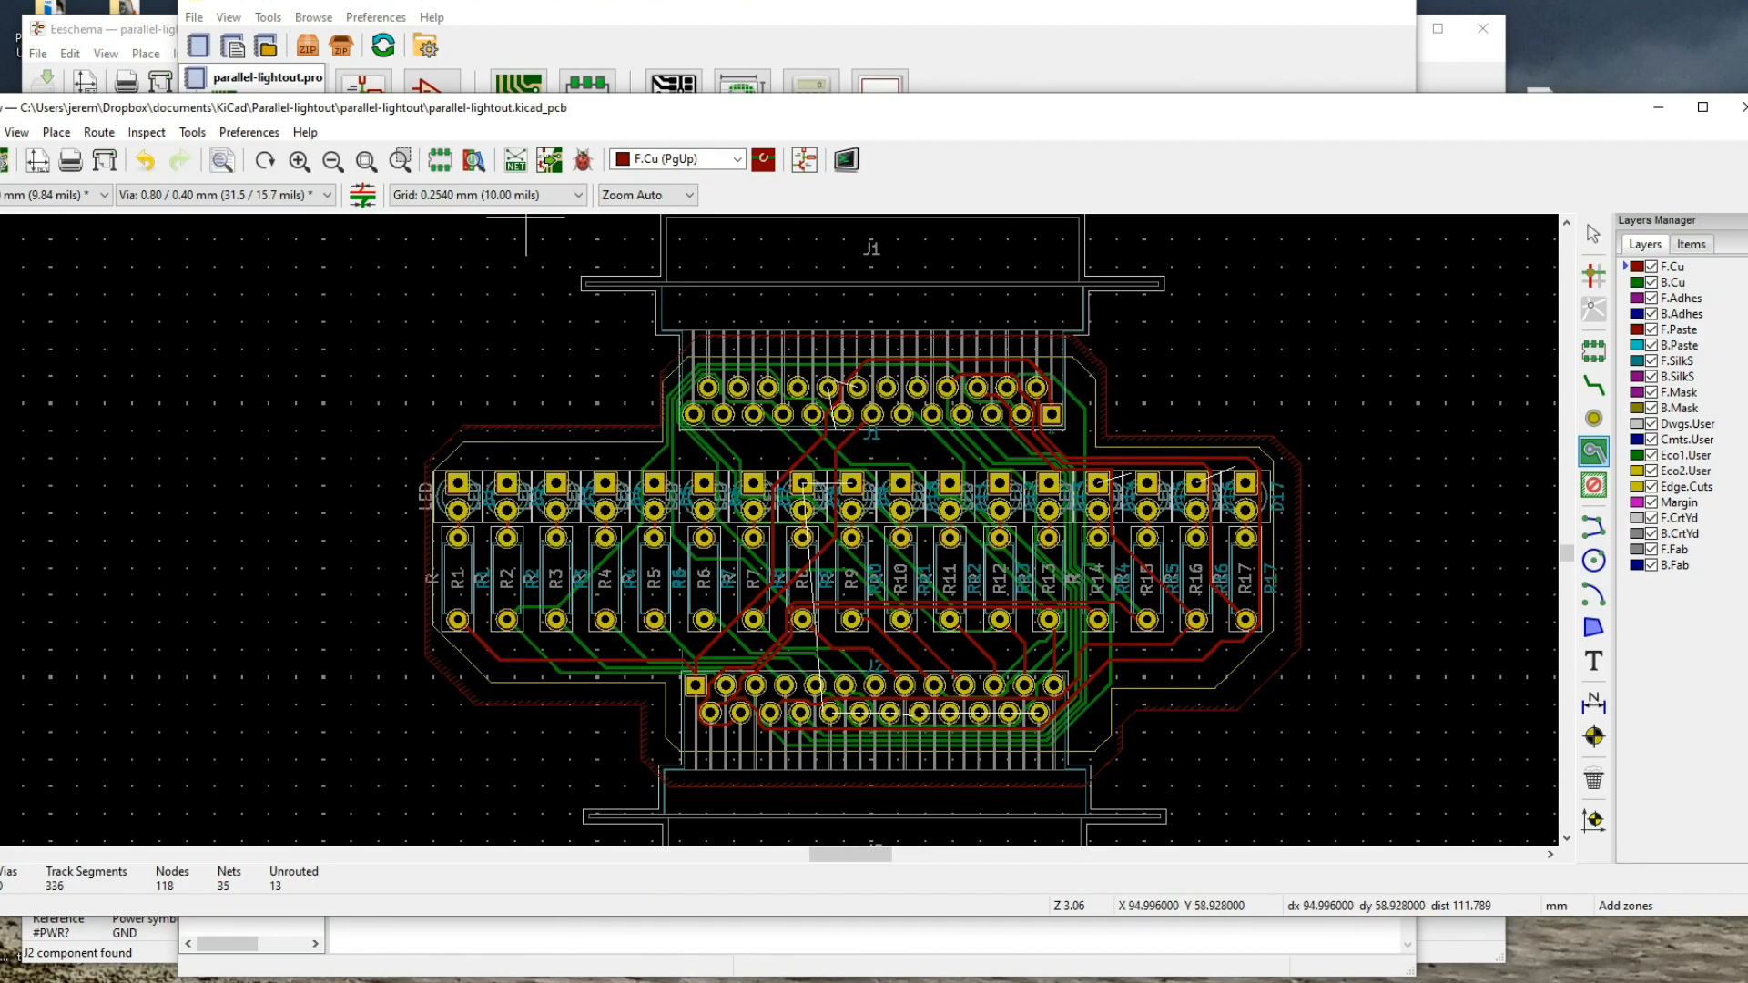
- Render the routed board in the 3D Viewer with its LEDs, resistors and DB25 connectors
click(845, 161)
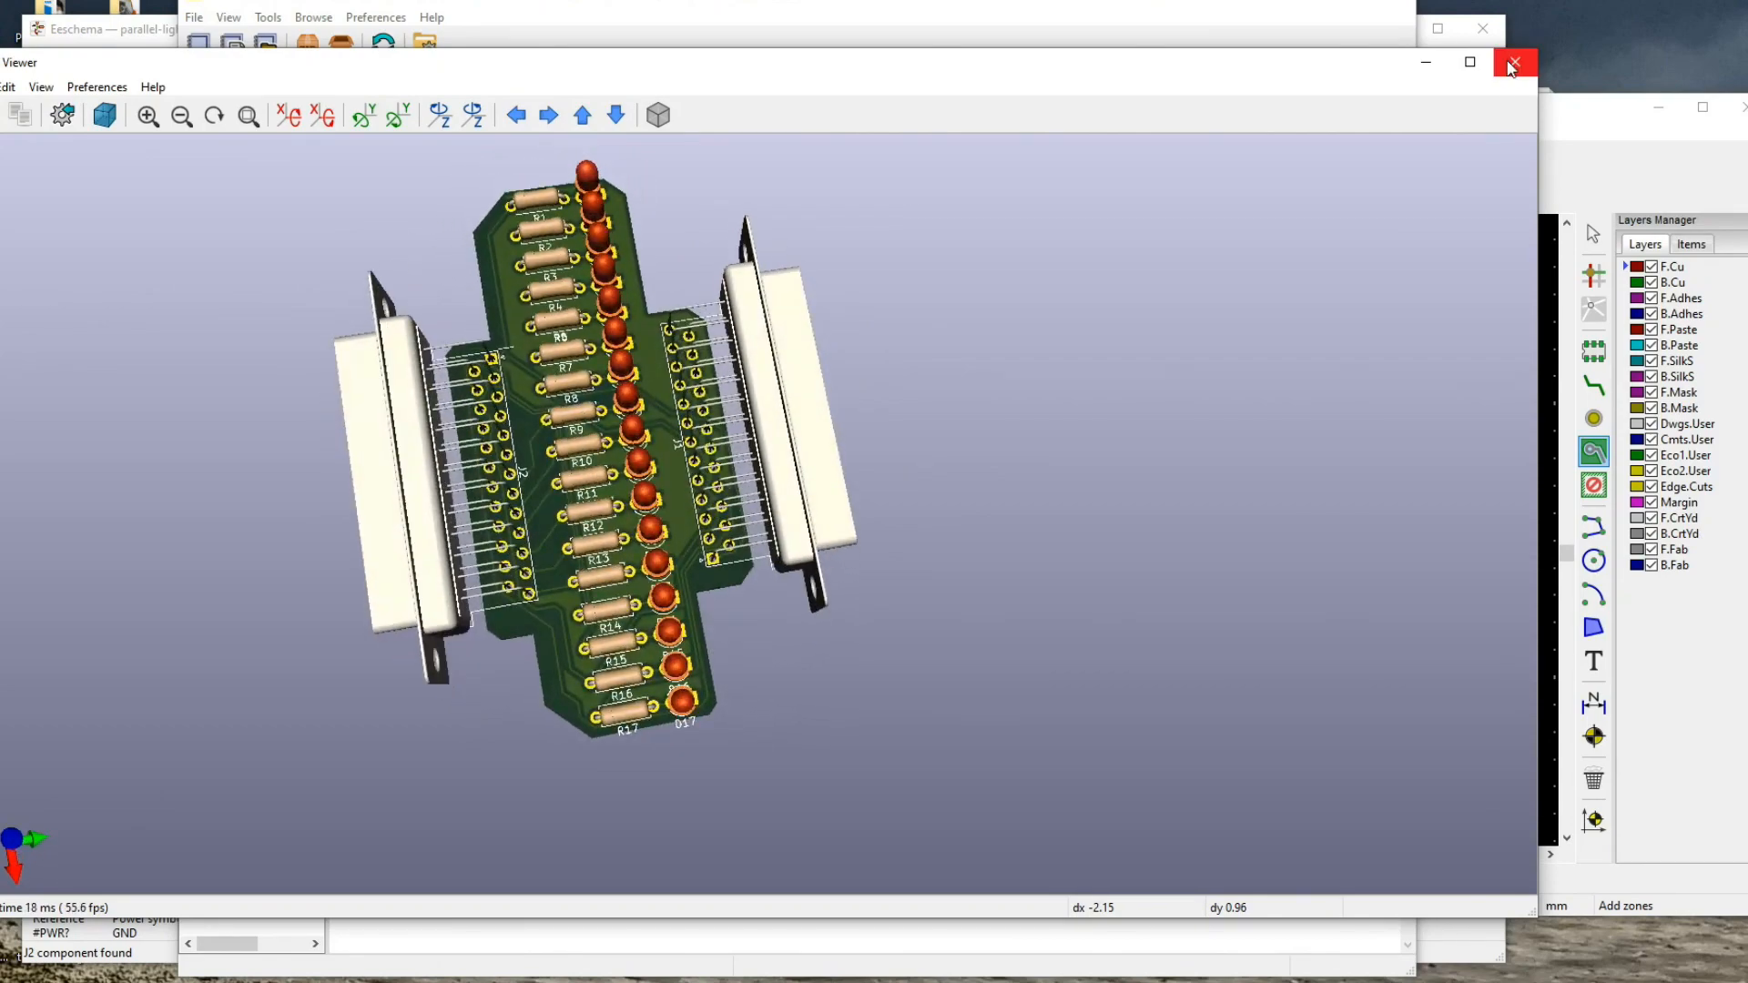
- Switch to the Pcbnew layout showing J1, J2 and the LED and resistor rows
click(1513, 62)
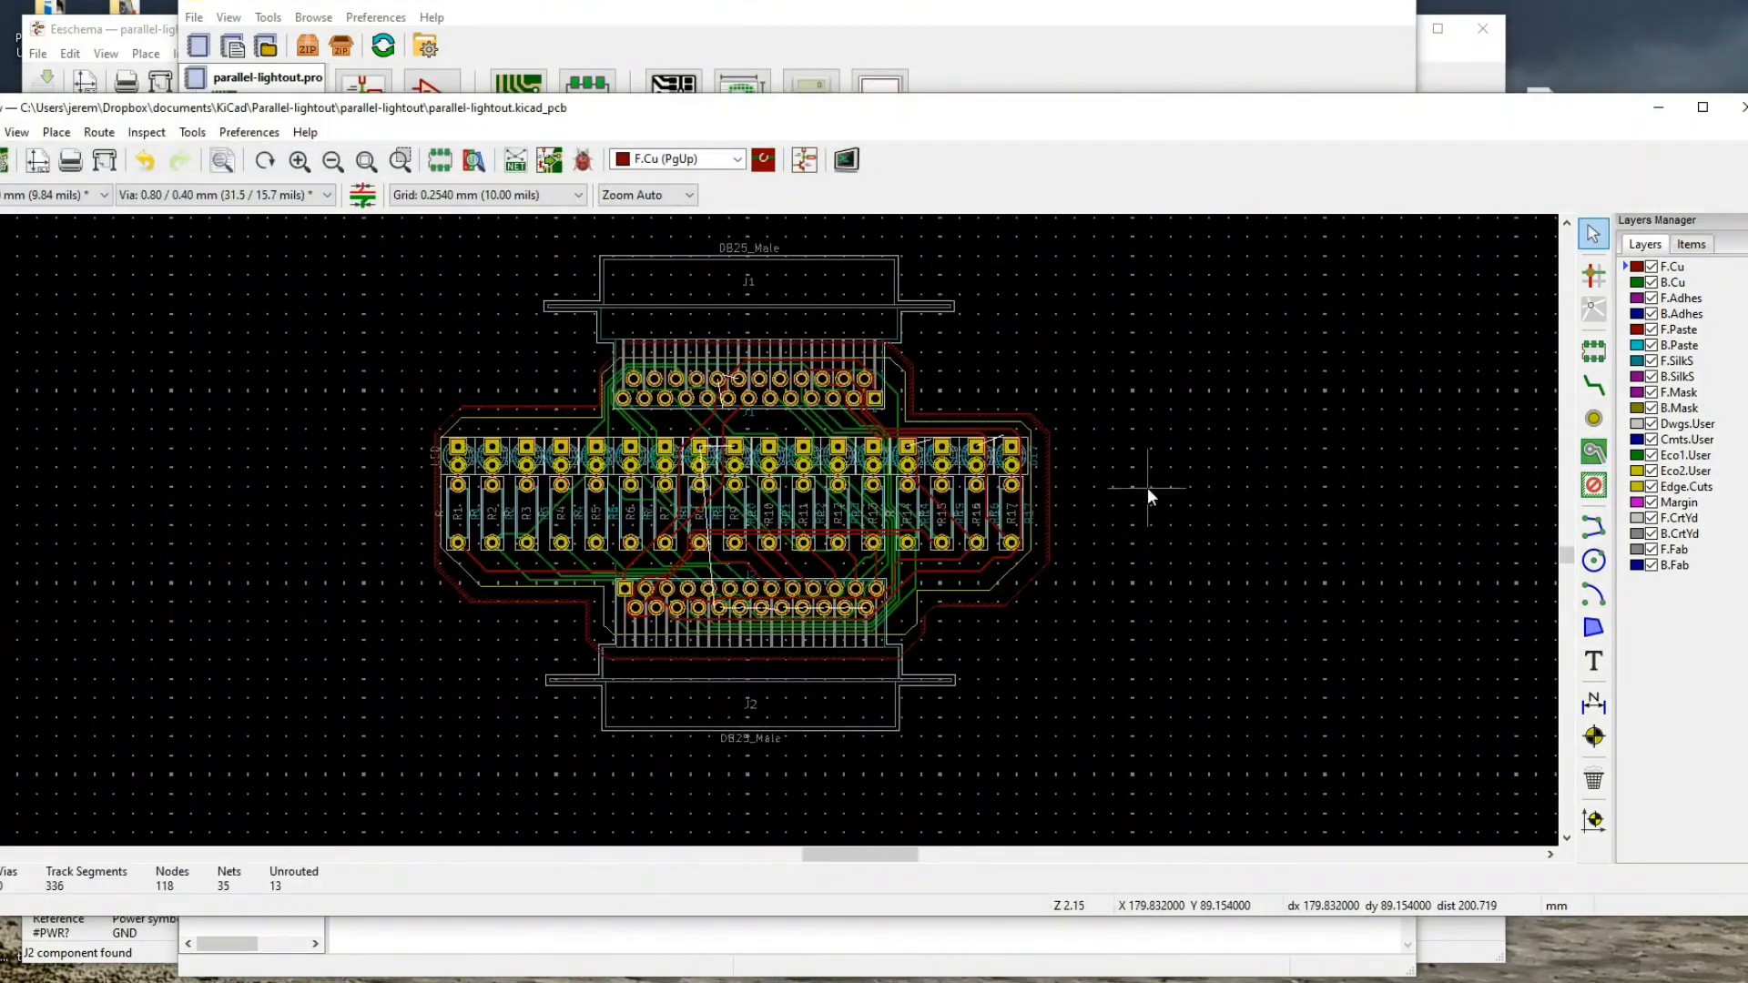
click(845, 160)
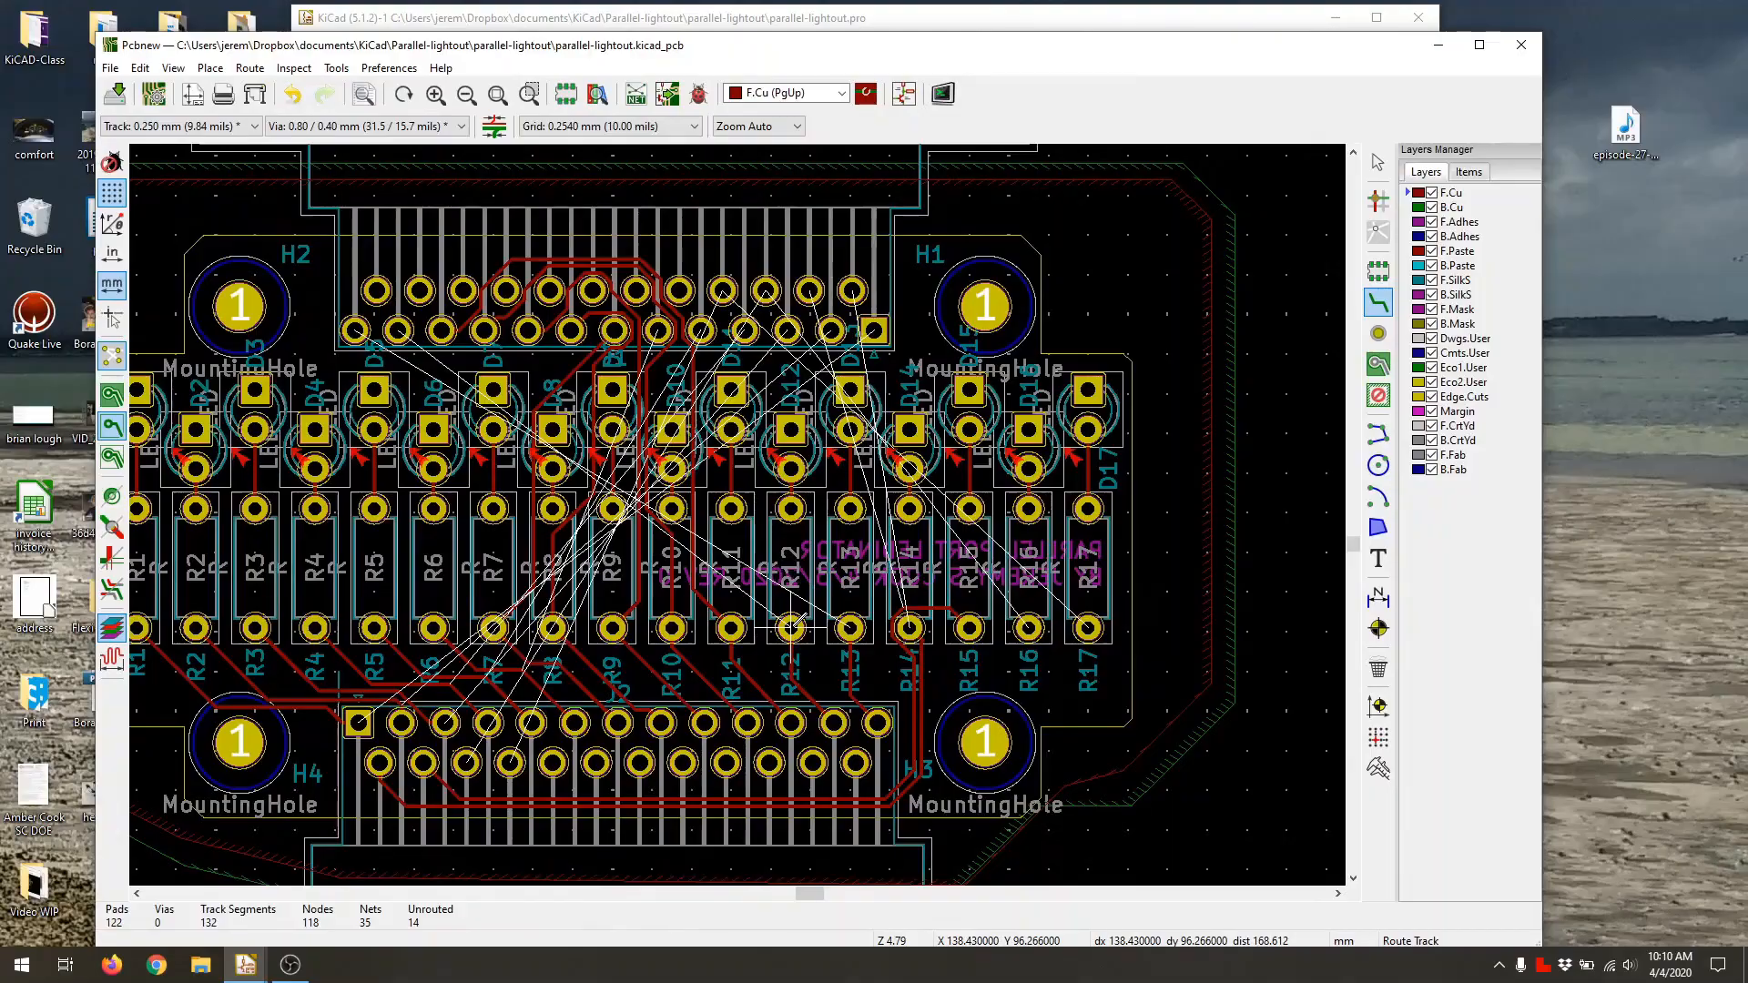
- Finish the copper track at the R13 pad, leaving 13 connections unrouted
click(792, 630)
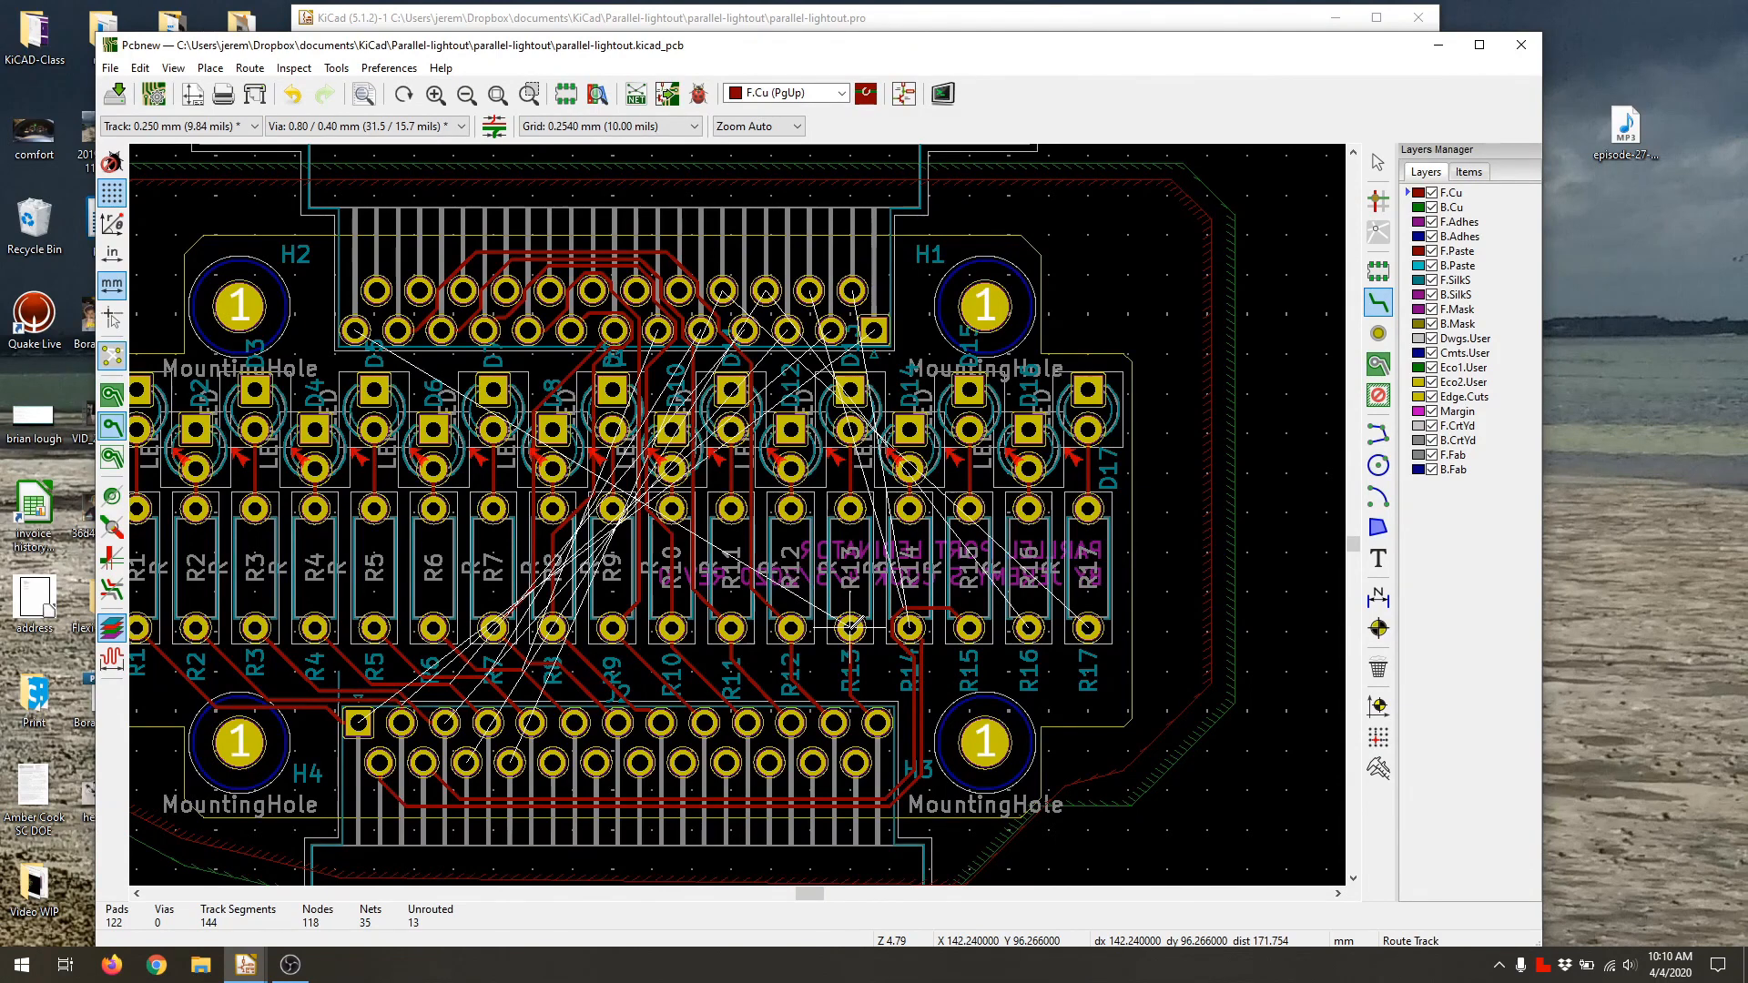